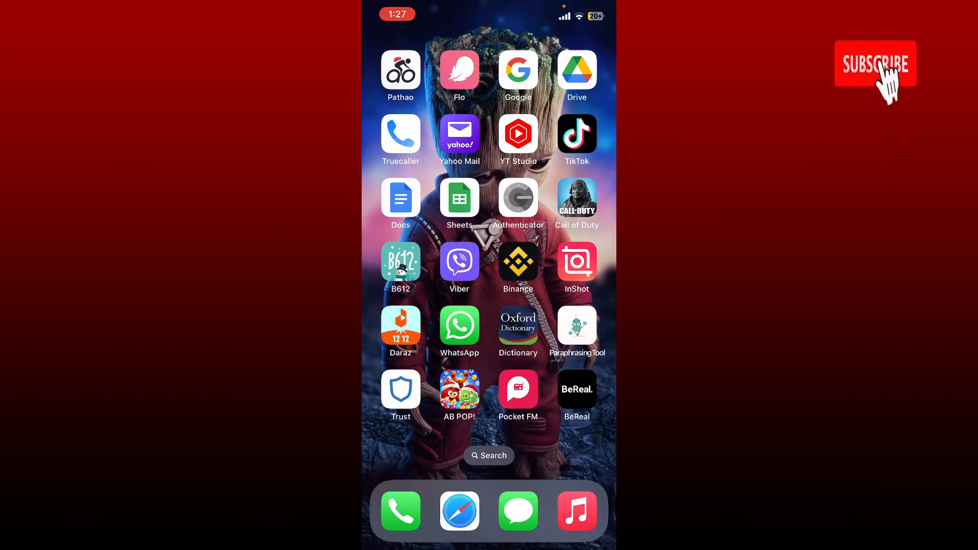
Long-press the BeReal icon to show its quick-action menu.
{"action": "left_click", "coordinate": [878, 64]}
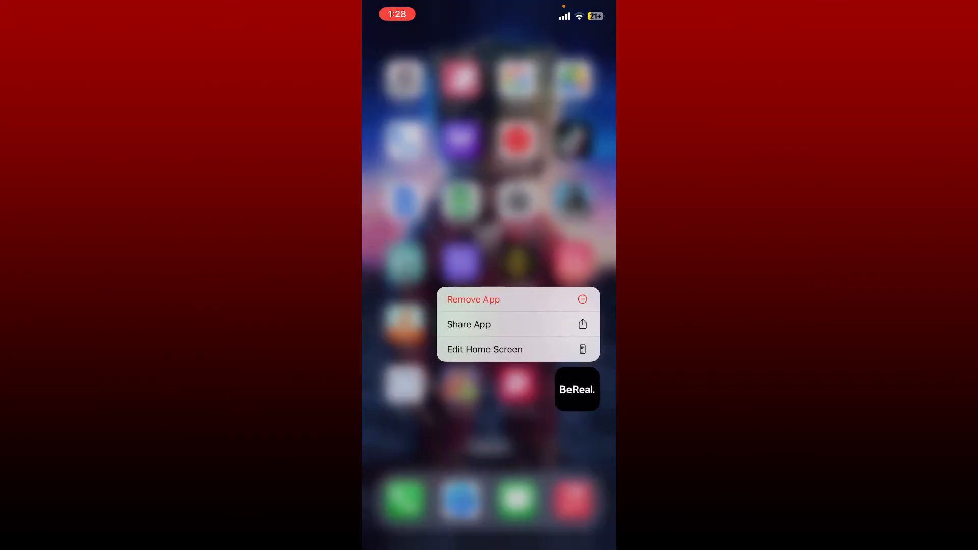
Remove BeReal and confirm Delete App to uninstall it completely.
{"action": "left_click", "coordinate": [473, 300]}
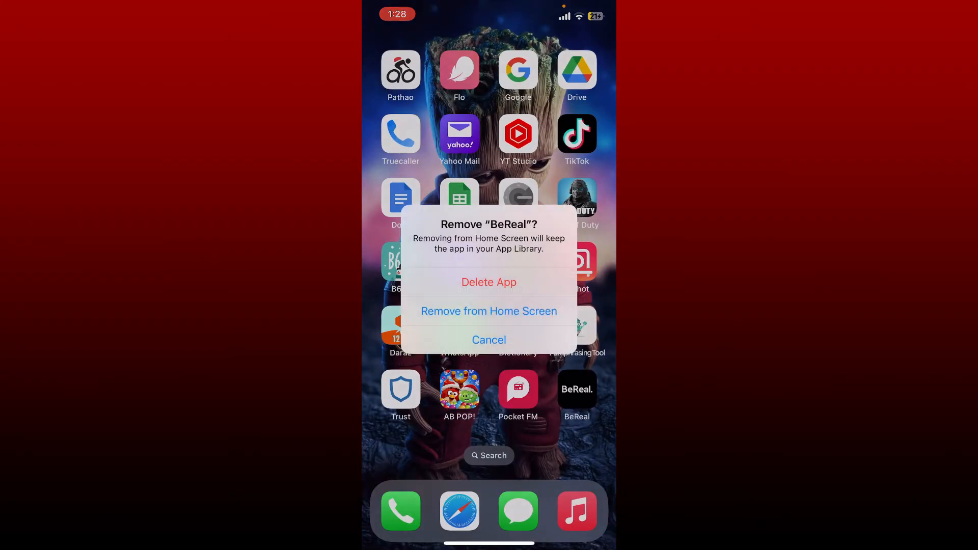
{"action": "left_click", "coordinate": [489, 282]}
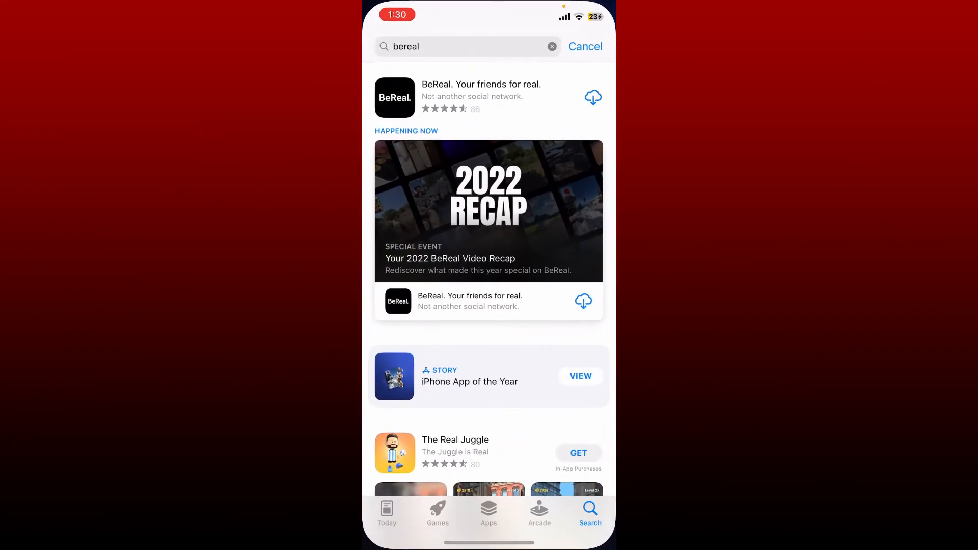
Download BeReal from the search results, launch it, and allow contacts access.
{"action": "left_click", "coordinate": [593, 96]}
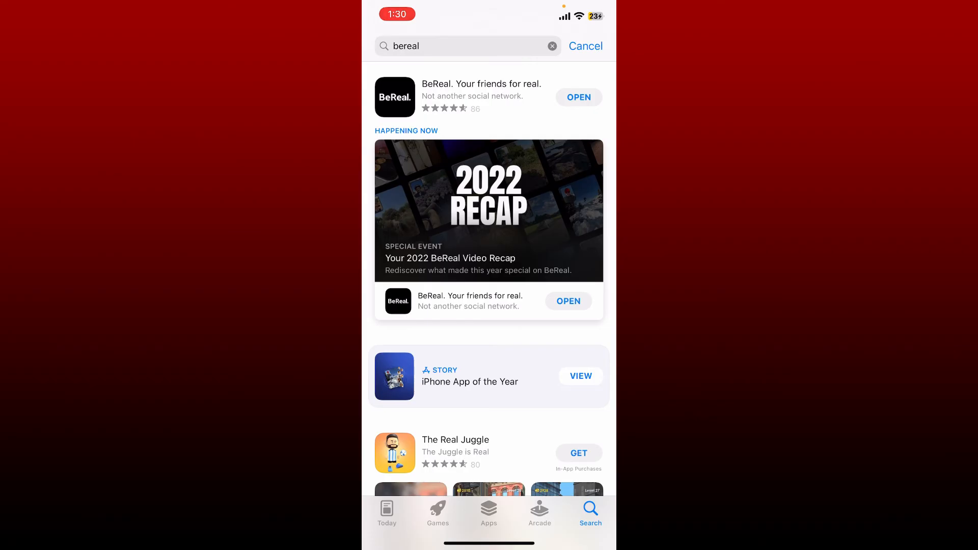
{"action": "left_click", "coordinate": [579, 97]}
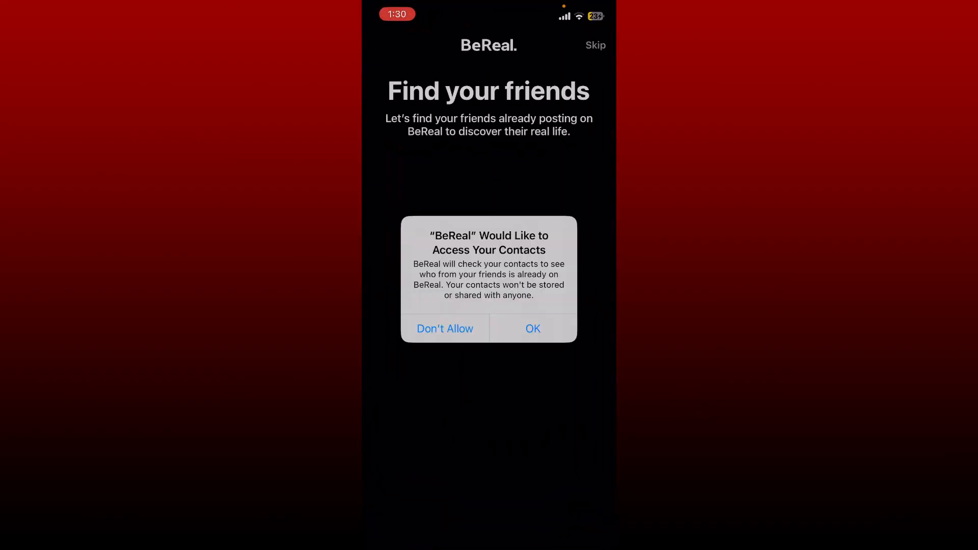
{"action": "left_click", "coordinate": [533, 329]}
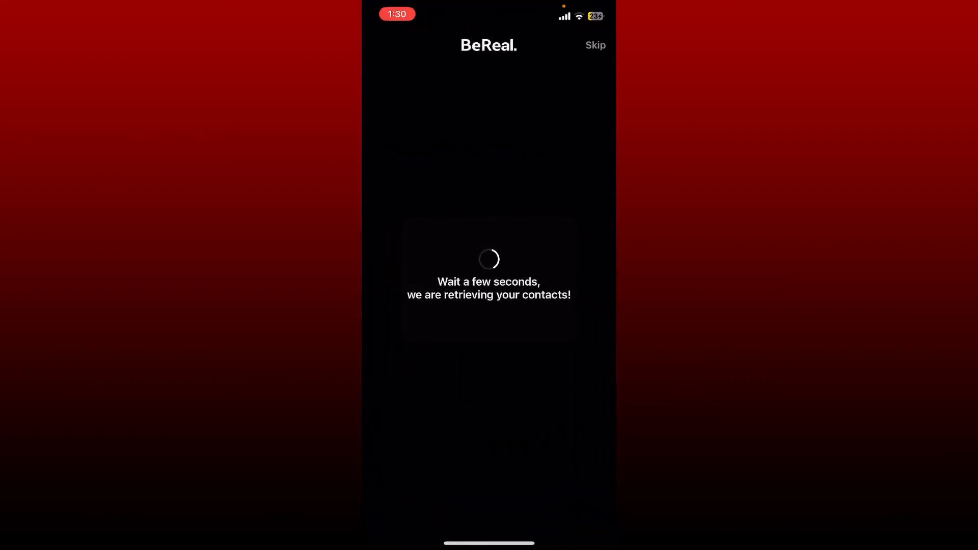